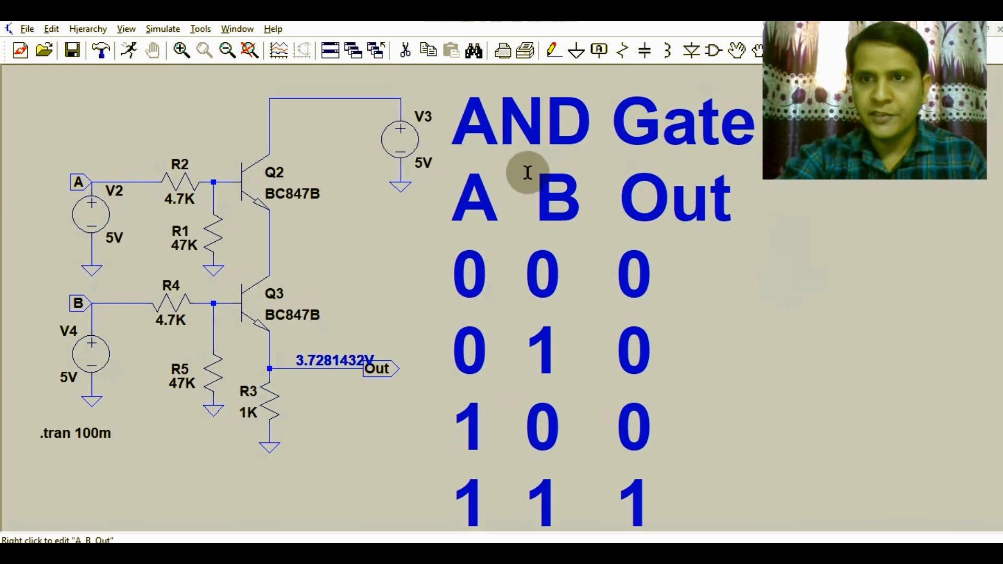
{"action": "mouse_move", "coordinate": [499, 211]}
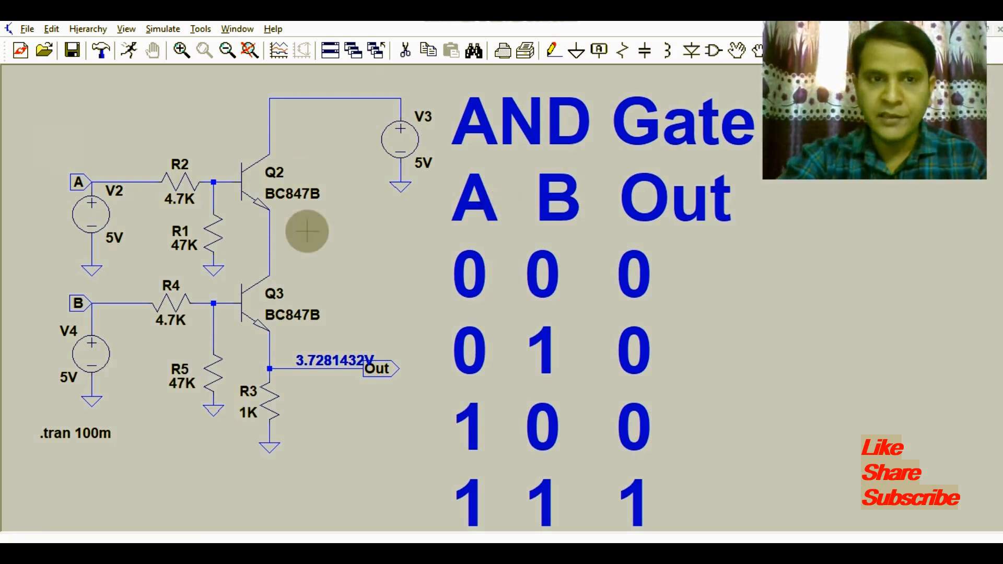
{"action": "mouse_move", "coordinate": [256, 199]}
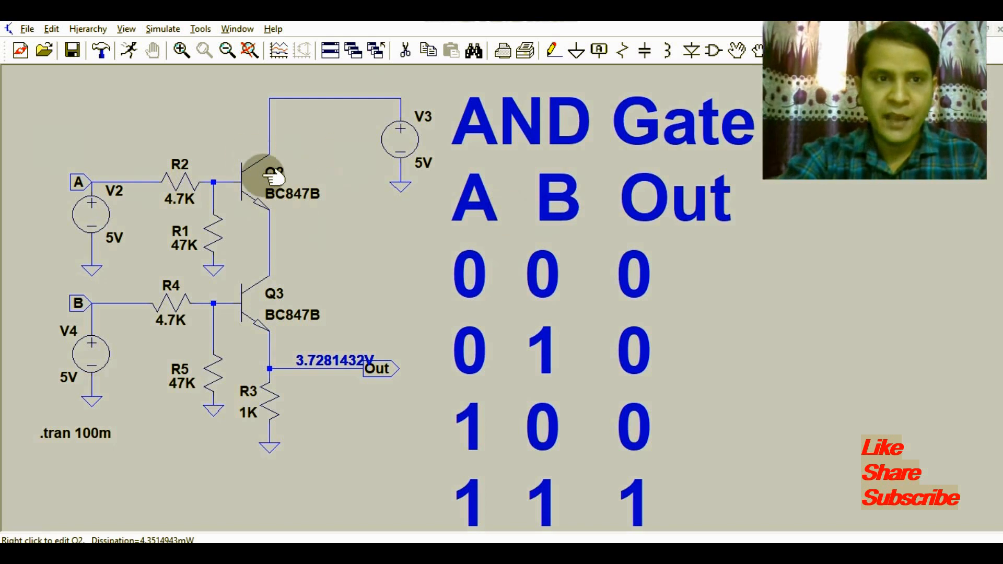
{"action": "mouse_move", "coordinate": [250, 214]}
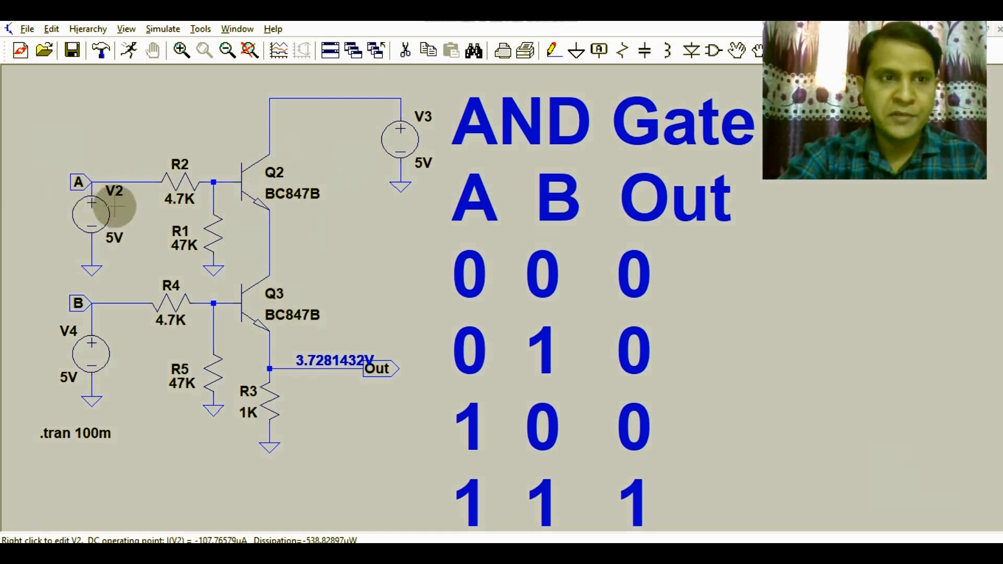
{"action": "mouse_move", "coordinate": [78, 182]}
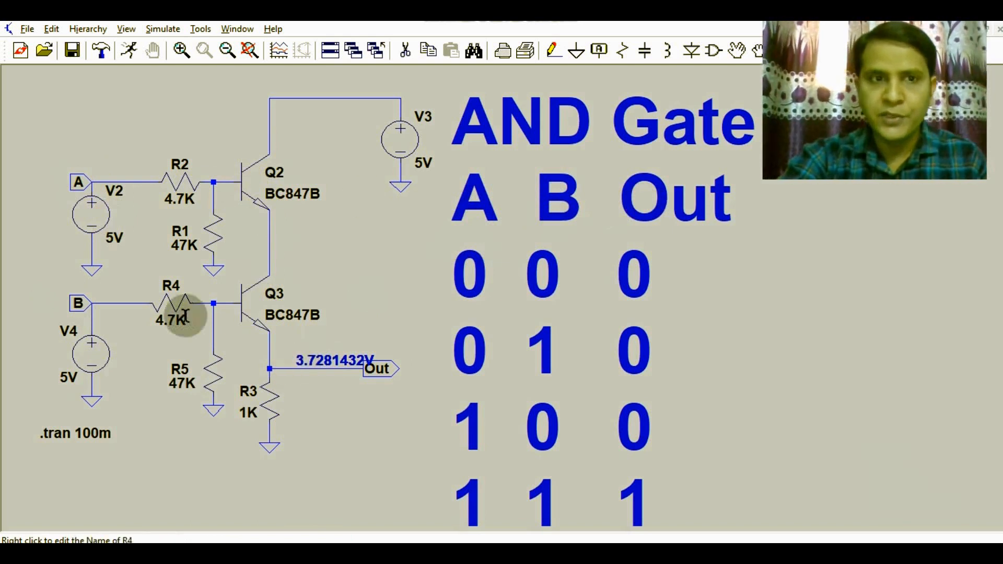
{"action": "mouse_move", "coordinate": [224, 205]}
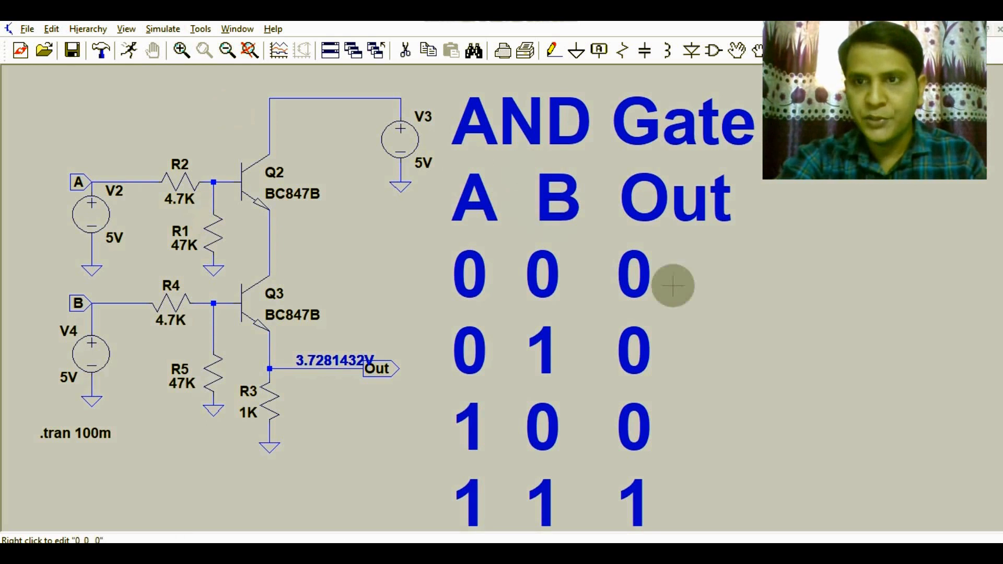
{"action": "mouse_move", "coordinate": [384, 176]}
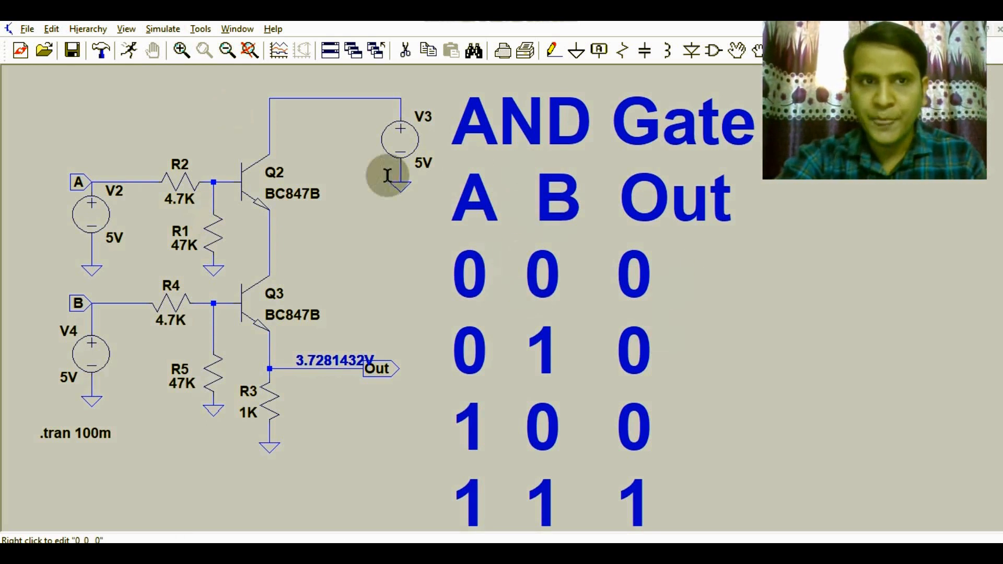
{"action": "mouse_move", "coordinate": [131, 273]}
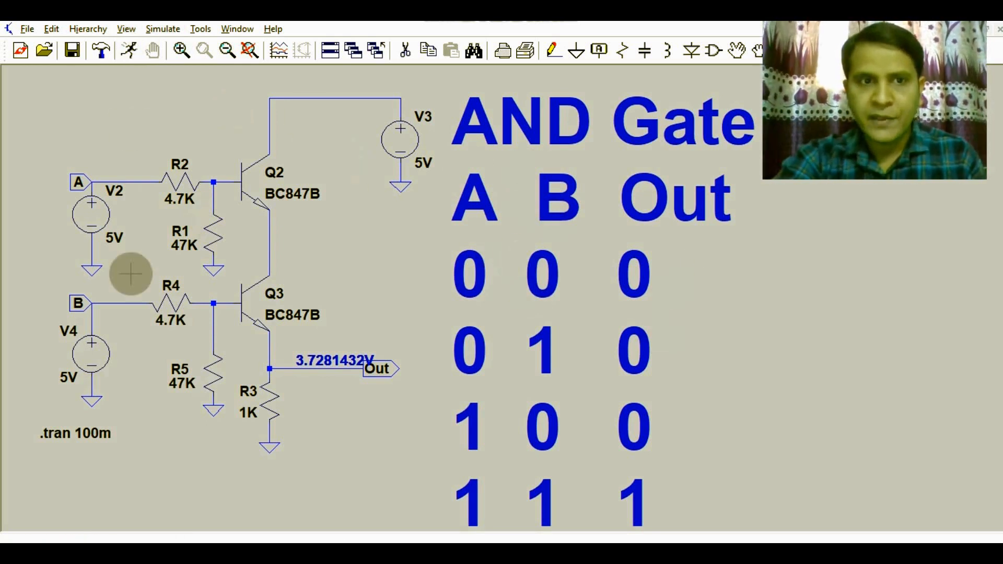
{"action": "mouse_move", "coordinate": [109, 230]}
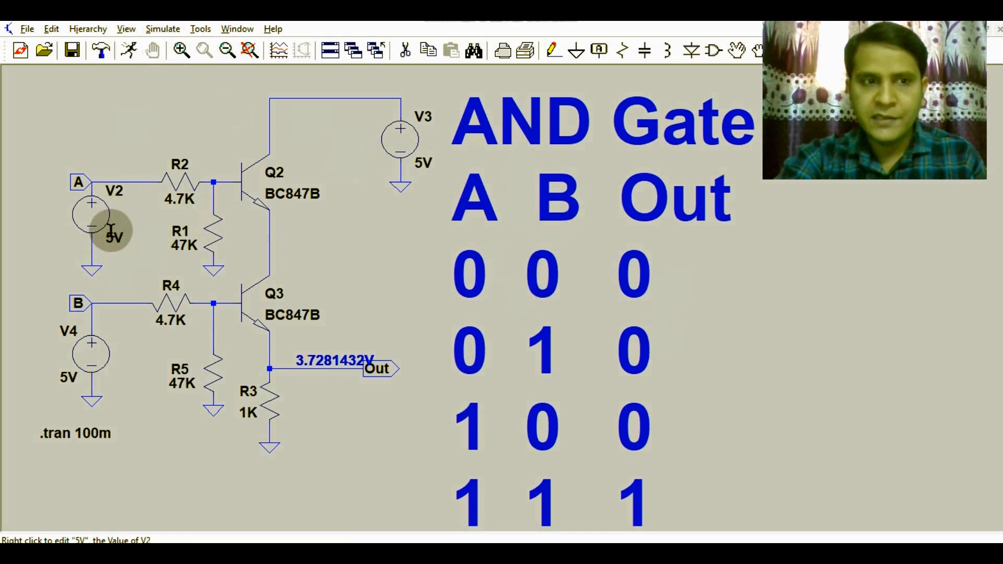
{"action": "mouse_move", "coordinate": [89, 217]}
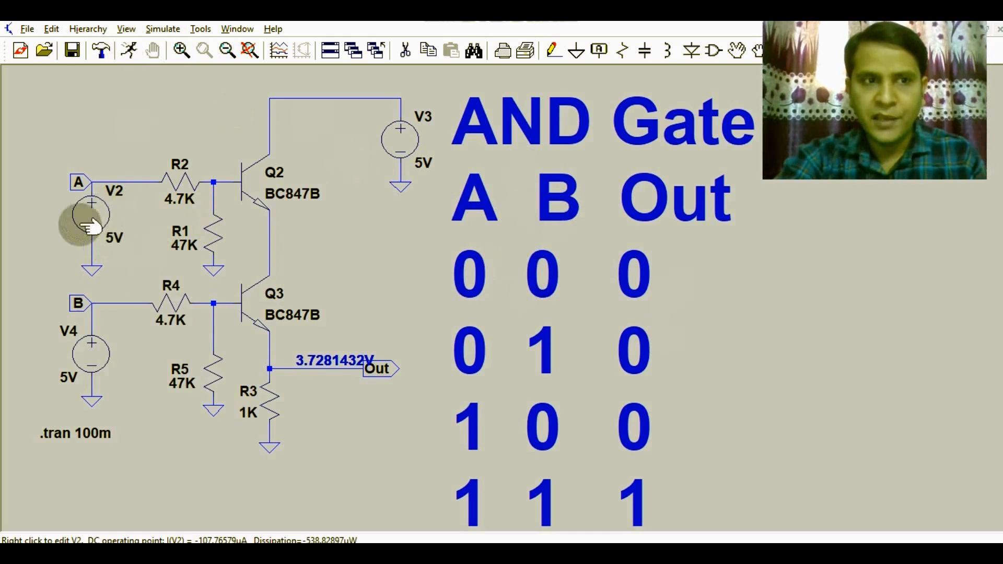
{"action": "mouse_move", "coordinate": [93, 349]}
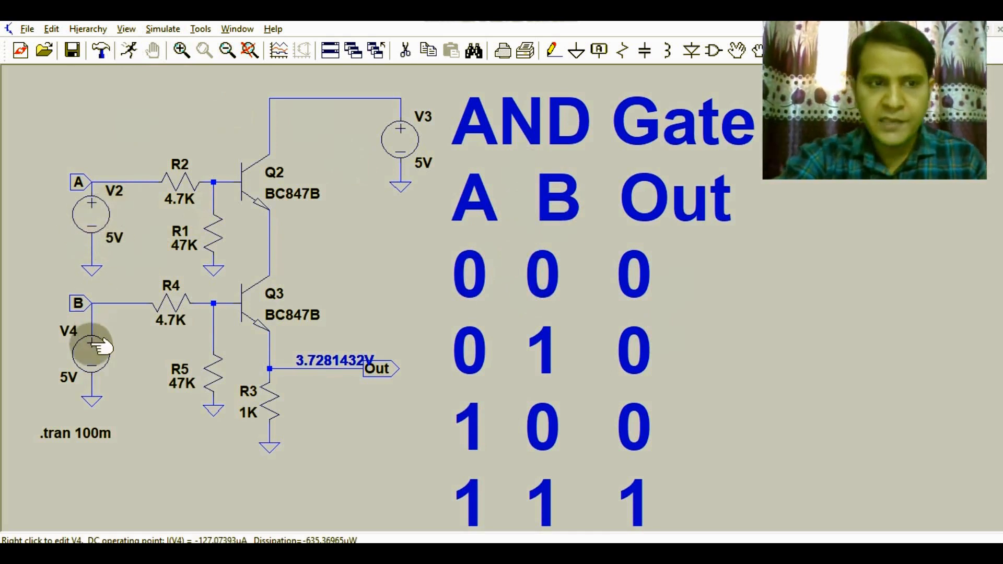
{"action": "mouse_move", "coordinate": [93, 214]}
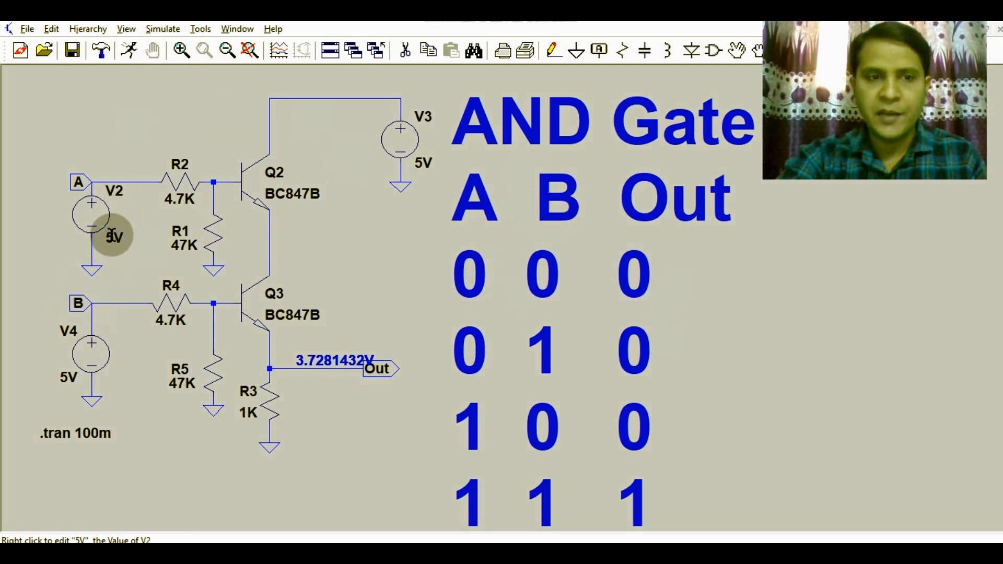
{"action": "mouse_move", "coordinate": [330, 259]}
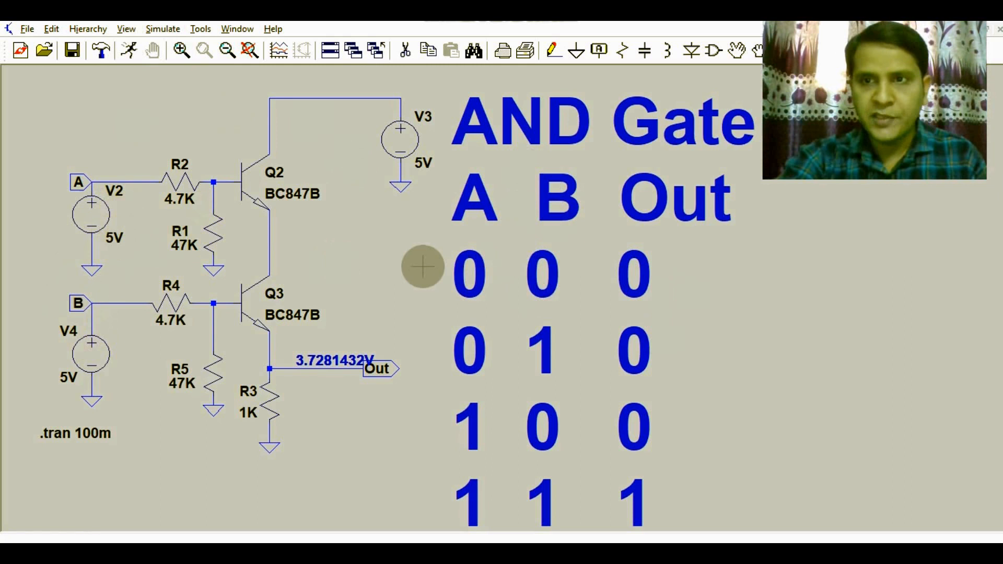
{"action": "mouse_move", "coordinate": [100, 94]}
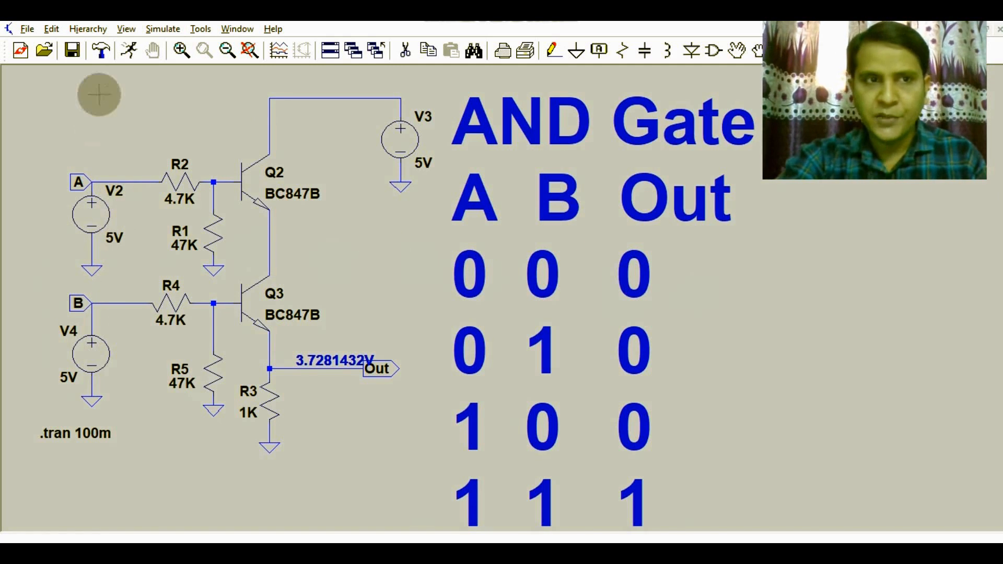
Step: Run the simulation, tile the windows vertically, and add two more plot panes
{"action": "left_click", "coordinate": [128, 51]}
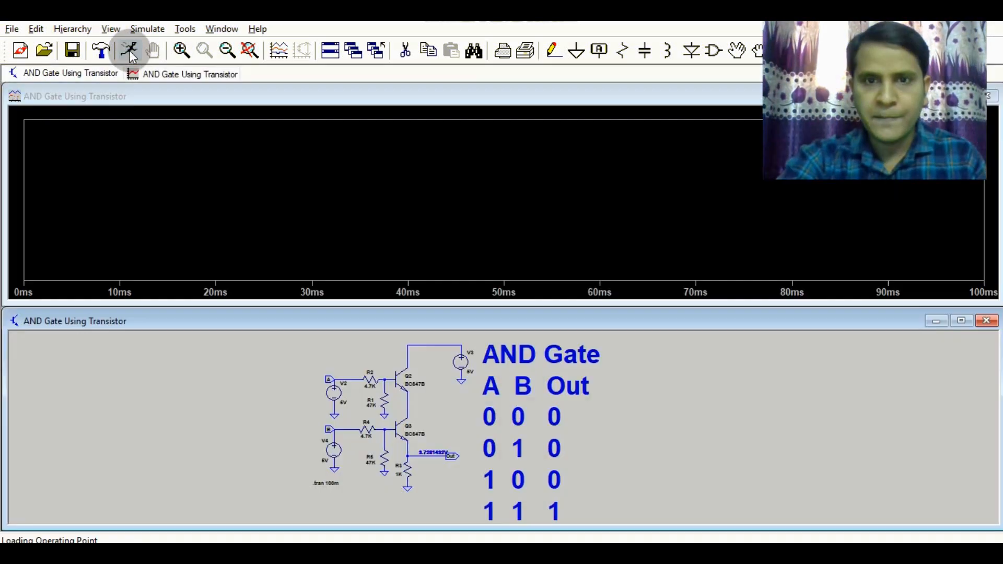
{"action": "left_click", "coordinate": [221, 29]}
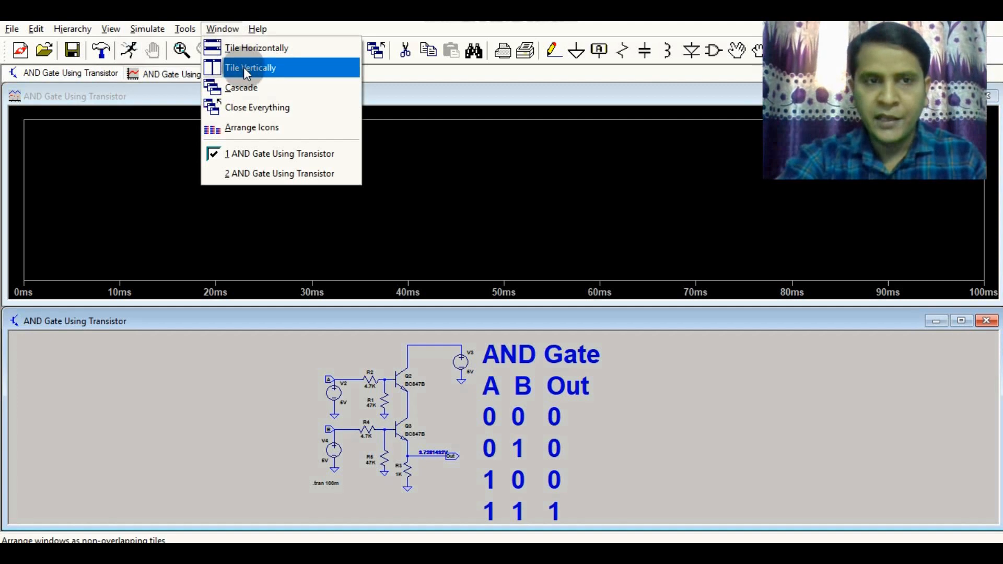
{"action": "left_click", "coordinate": [250, 67]}
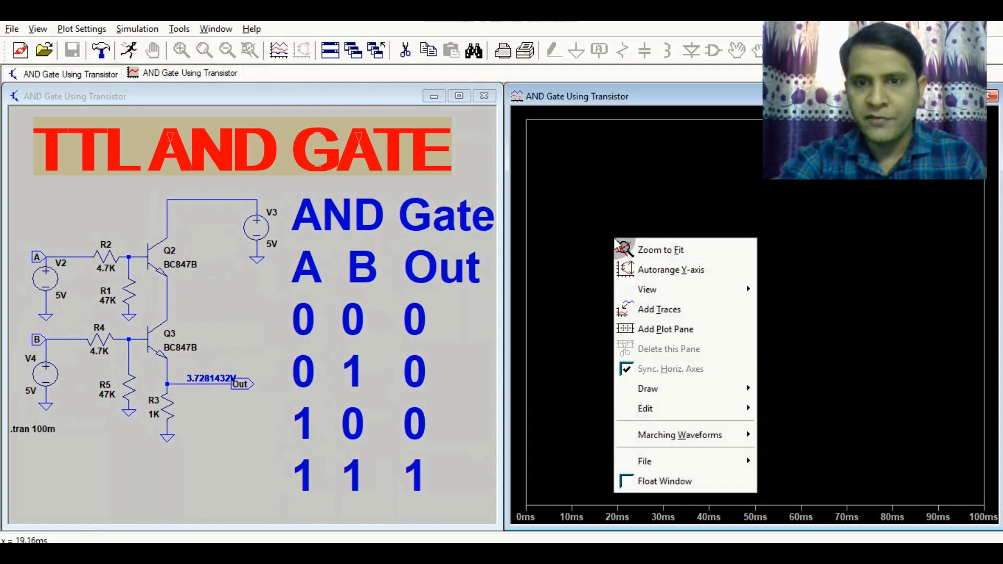
{"action": "left_click", "coordinate": [665, 329]}
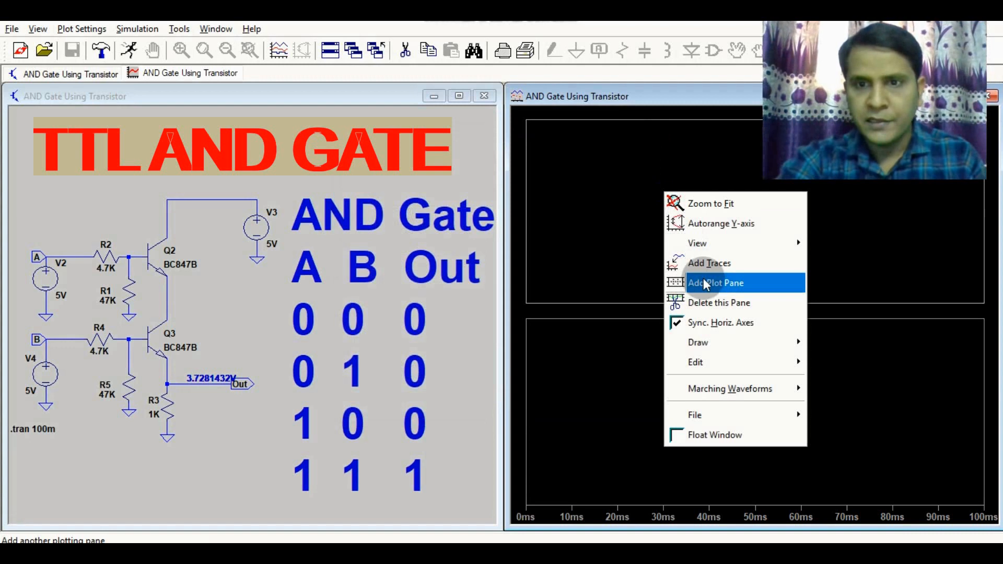
{"action": "left_click", "coordinate": [715, 282]}
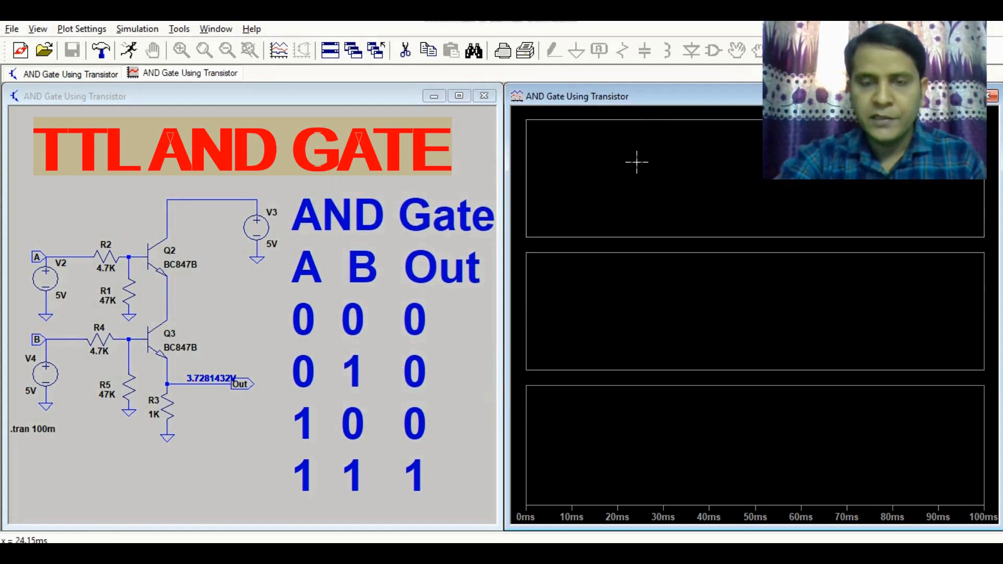
Step: Set source V4's DC value to 0 V so both inputs sit at 0 V
{"action": "double_click", "coordinate": [43, 374]}
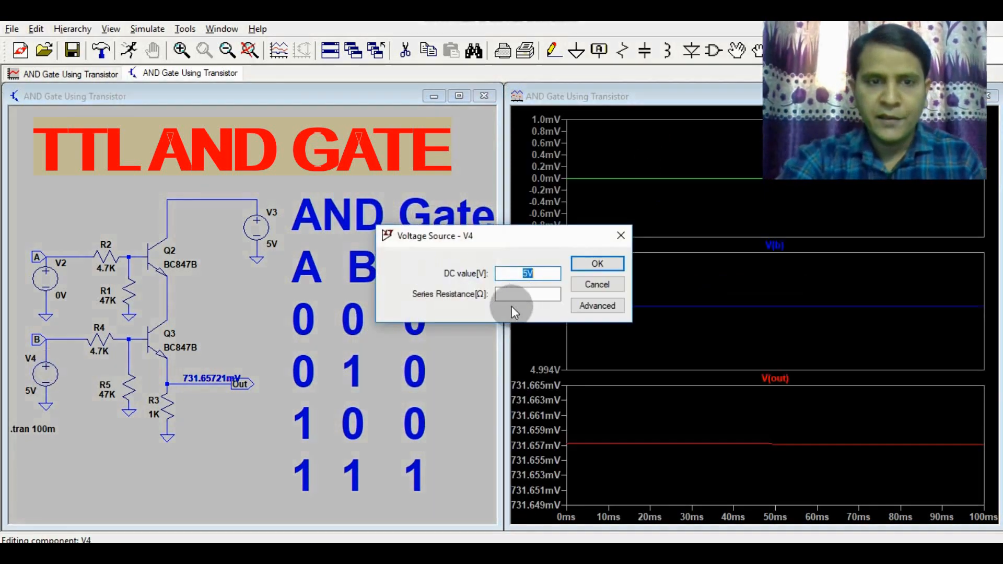
{"action": "type", "text": "0"}
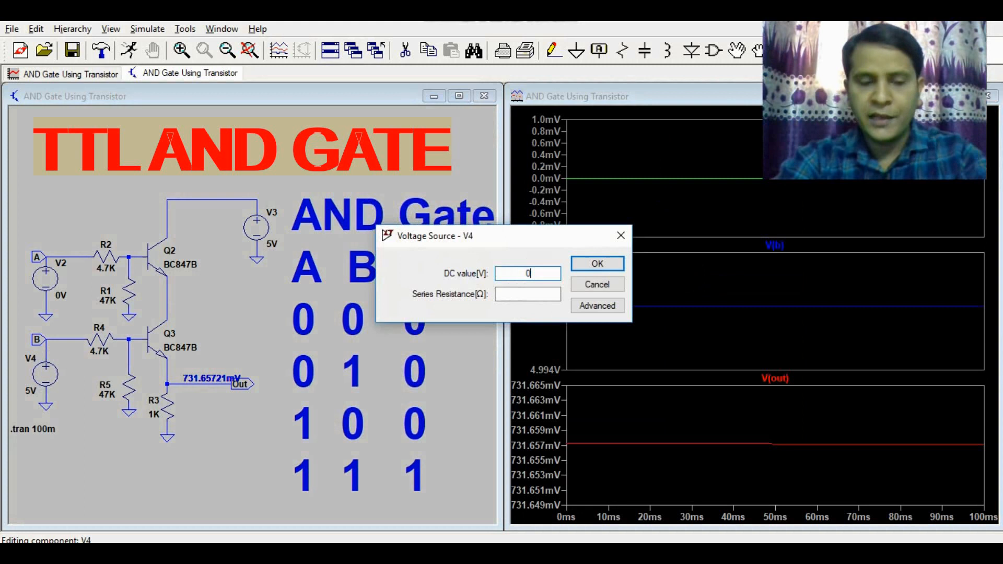
{"action": "left_click", "coordinate": [595, 264]}
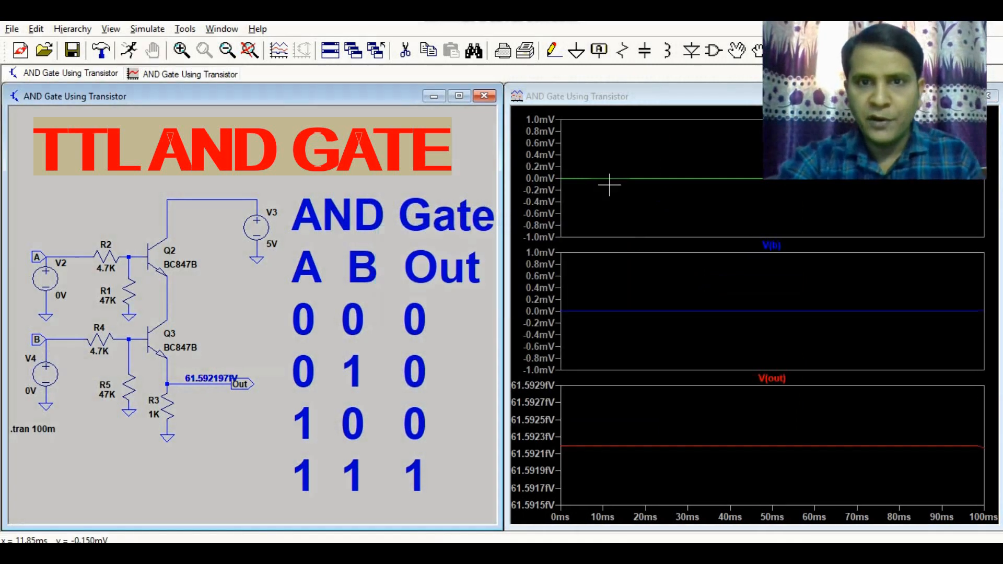
{"action": "mouse_move", "coordinate": [600, 313]}
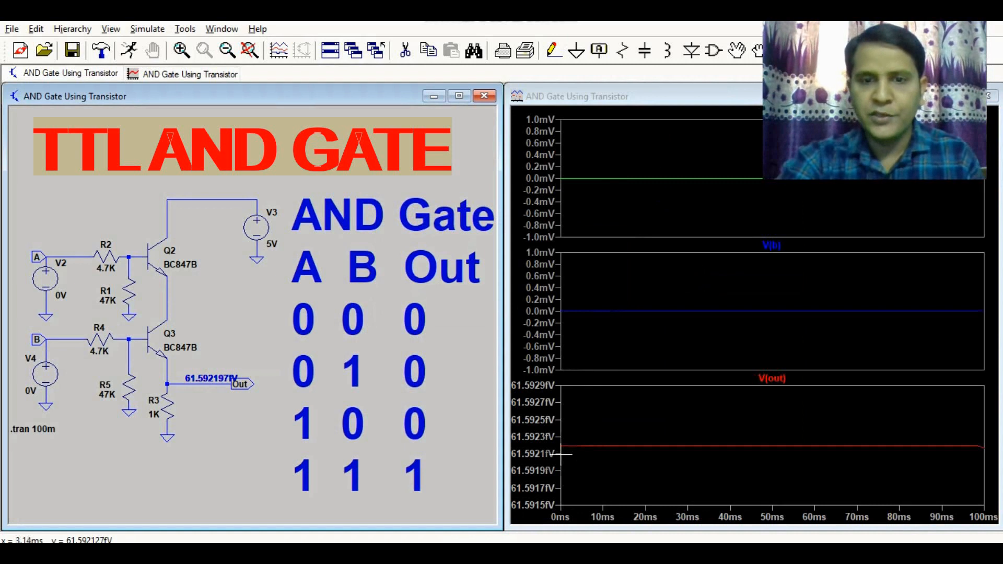
{"action": "mouse_move", "coordinate": [579, 454]}
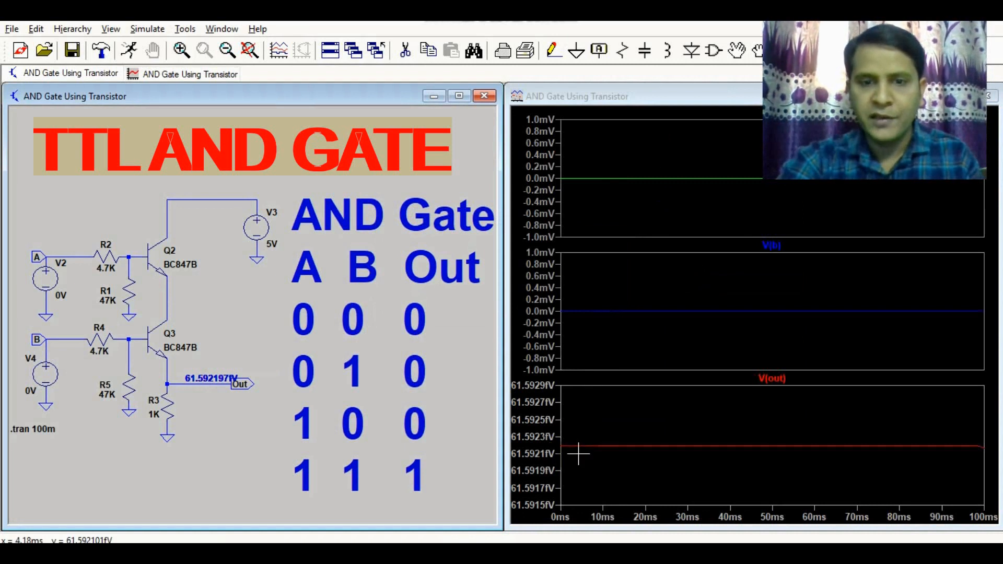
{"action": "mouse_move", "coordinate": [252, 309]}
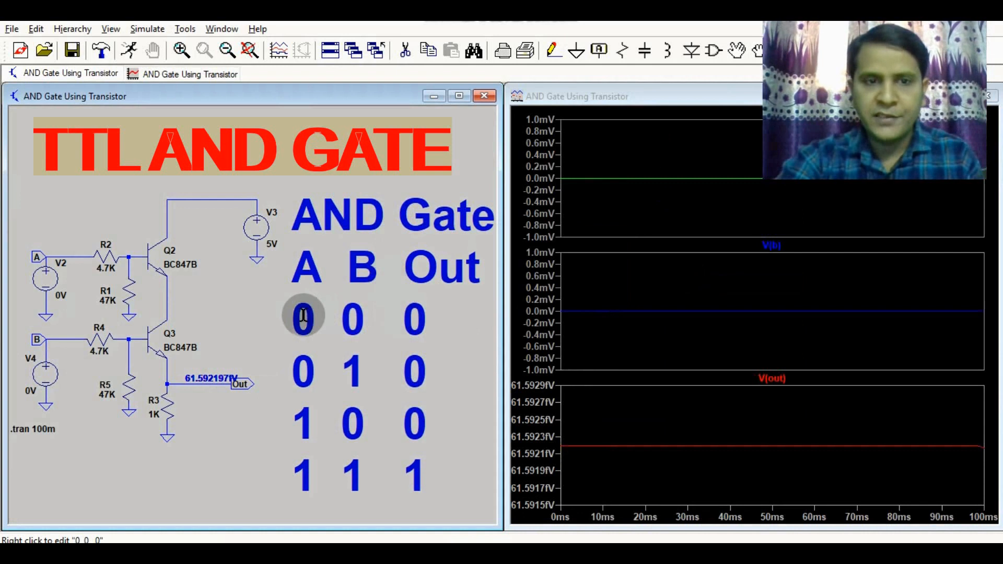
{"action": "mouse_move", "coordinate": [615, 452]}
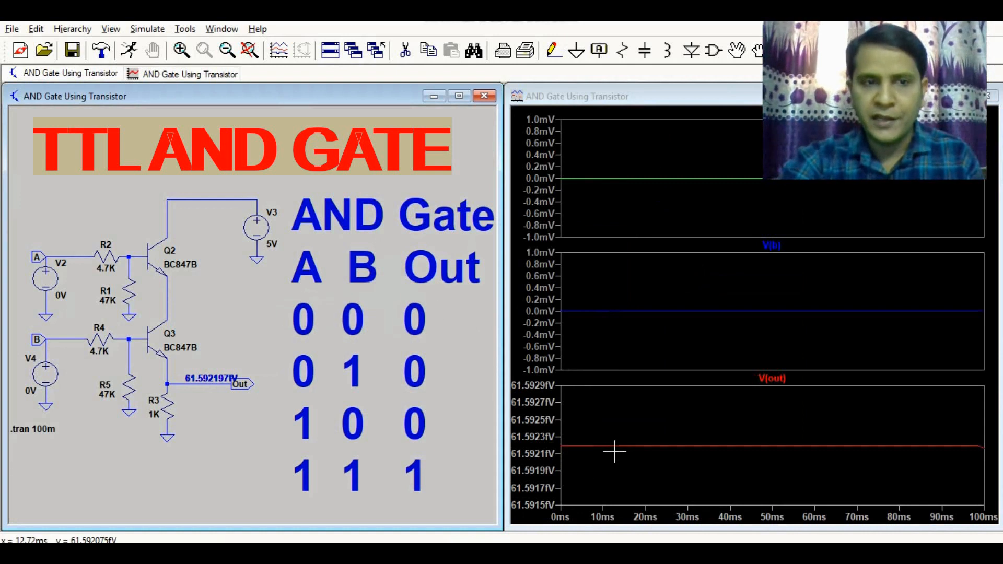
{"action": "mouse_move", "coordinate": [322, 374]}
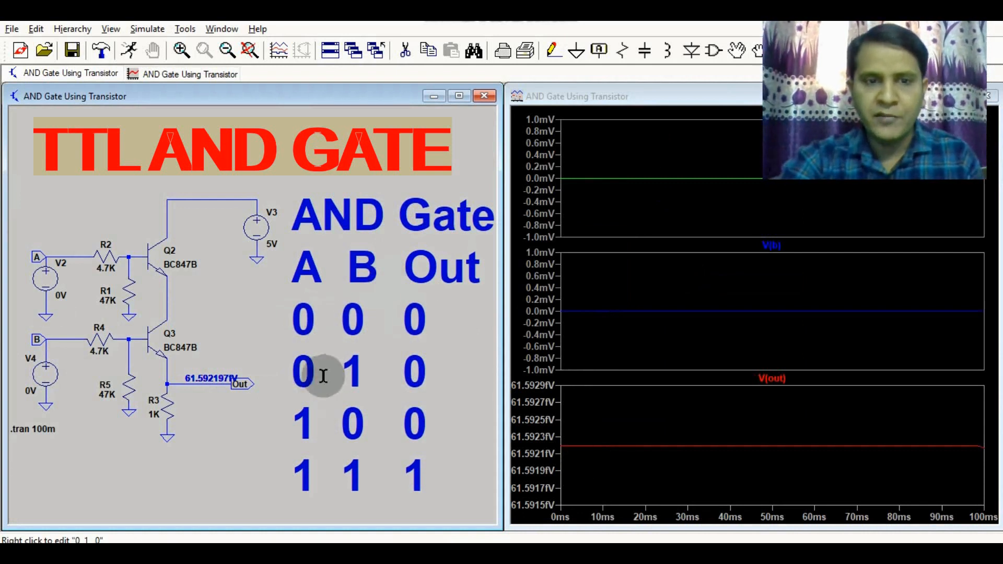
Step: Change input B's source V4 to 5 V DC, giving an output near 731.7 mV
{"action": "double_click", "coordinate": [44, 374]}
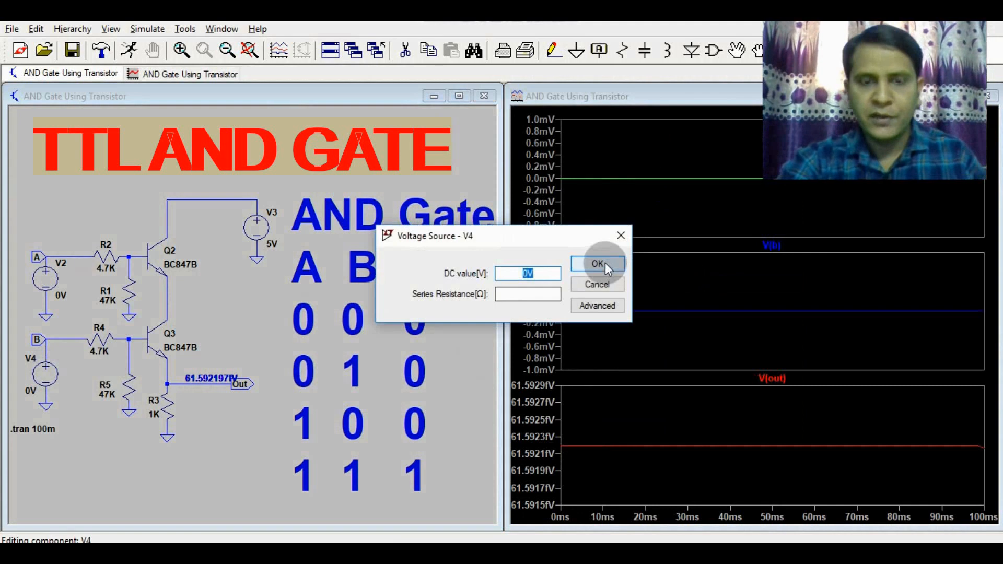
{"action": "type", "text": "5V"}
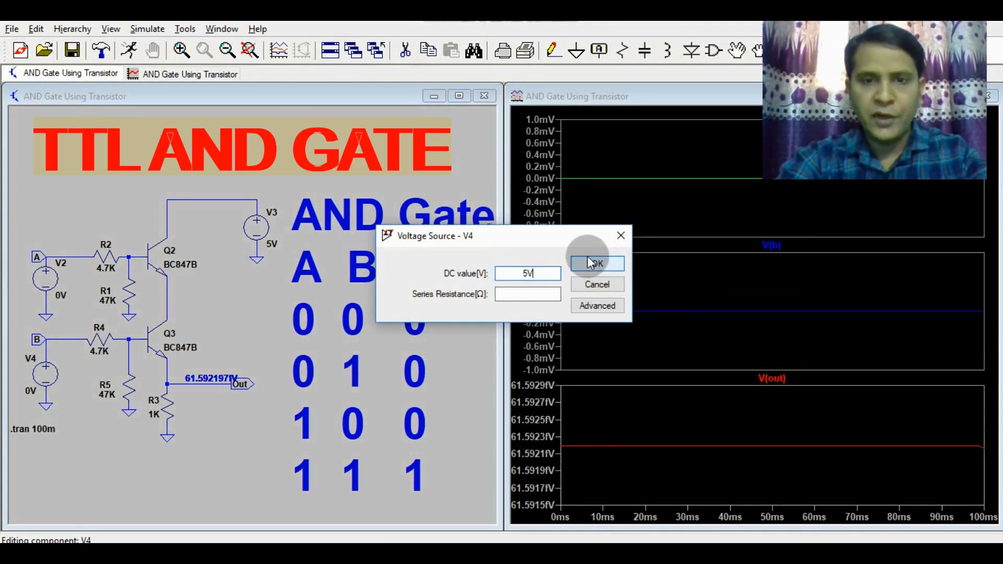
{"action": "left_click", "coordinate": [596, 262]}
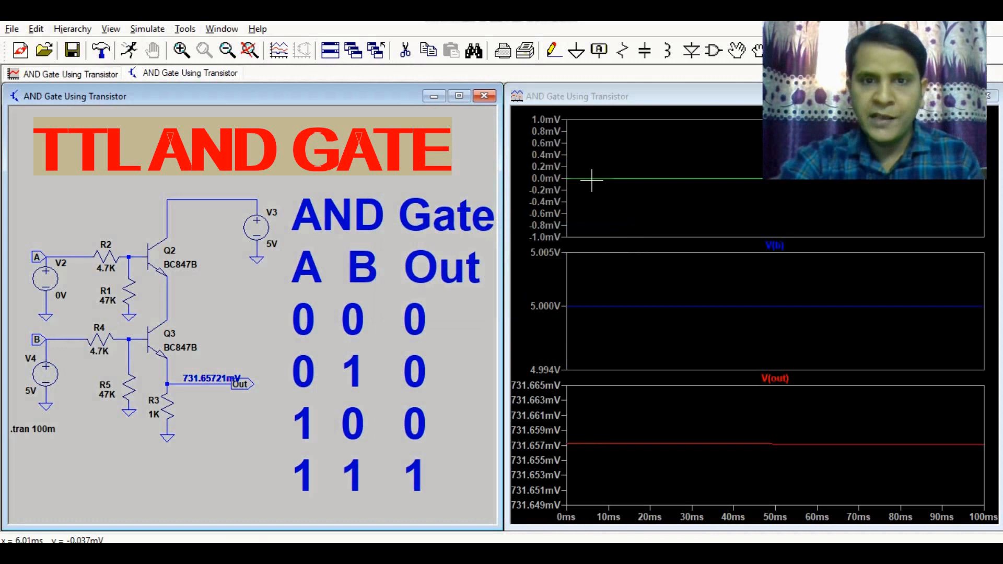
{"action": "mouse_move", "coordinate": [602, 444]}
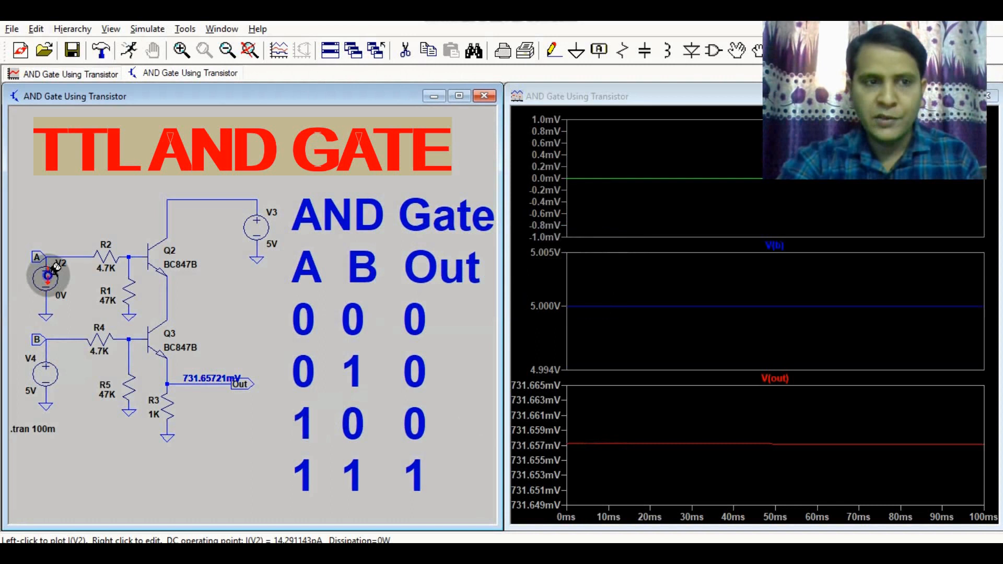
Step: Set input A's source V2 to 5 V and confirm V4 at 0 V
{"action": "right_click", "coordinate": [48, 272]}
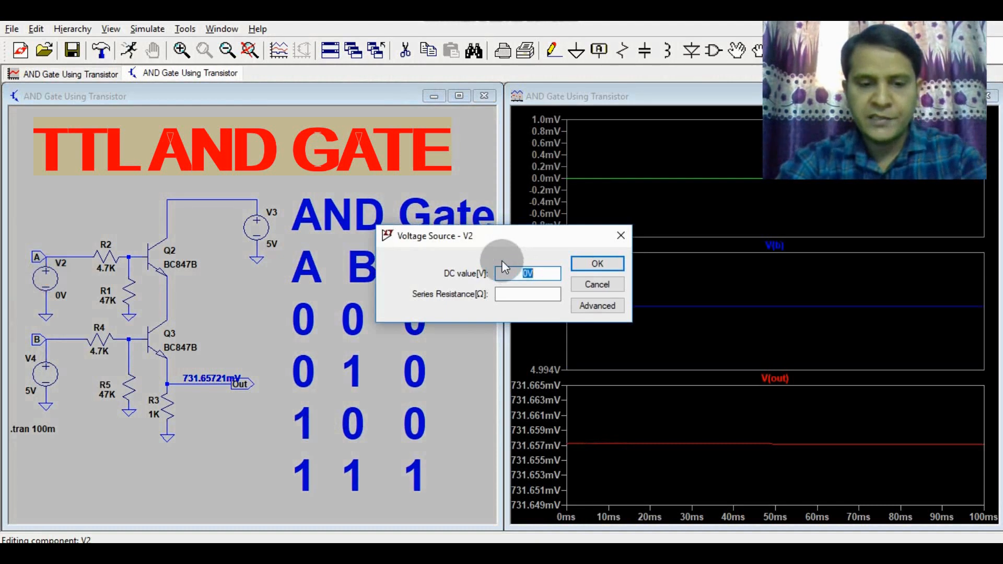
{"action": "left_click", "coordinate": [595, 264]}
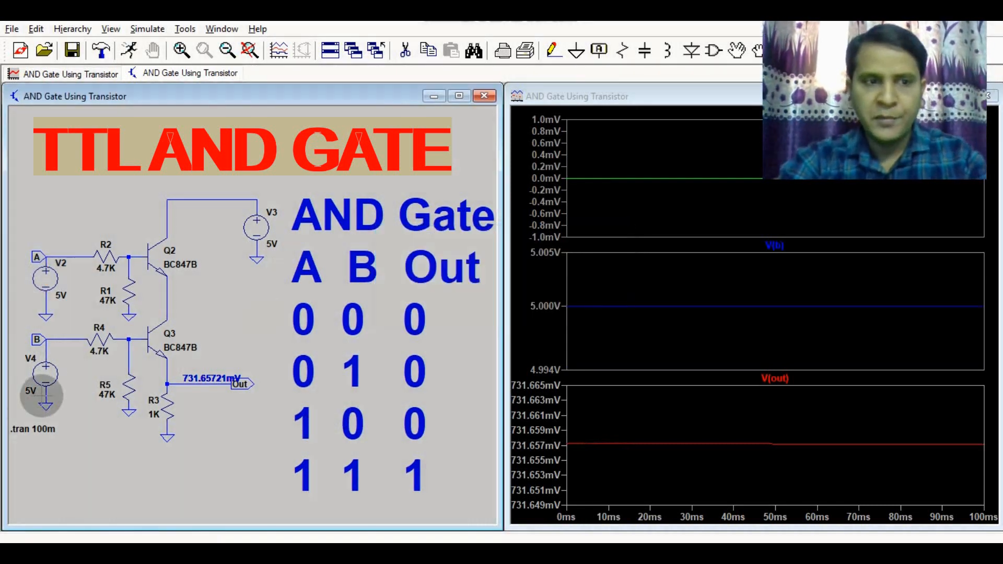
{"action": "left_click", "coordinate": [42, 374]}
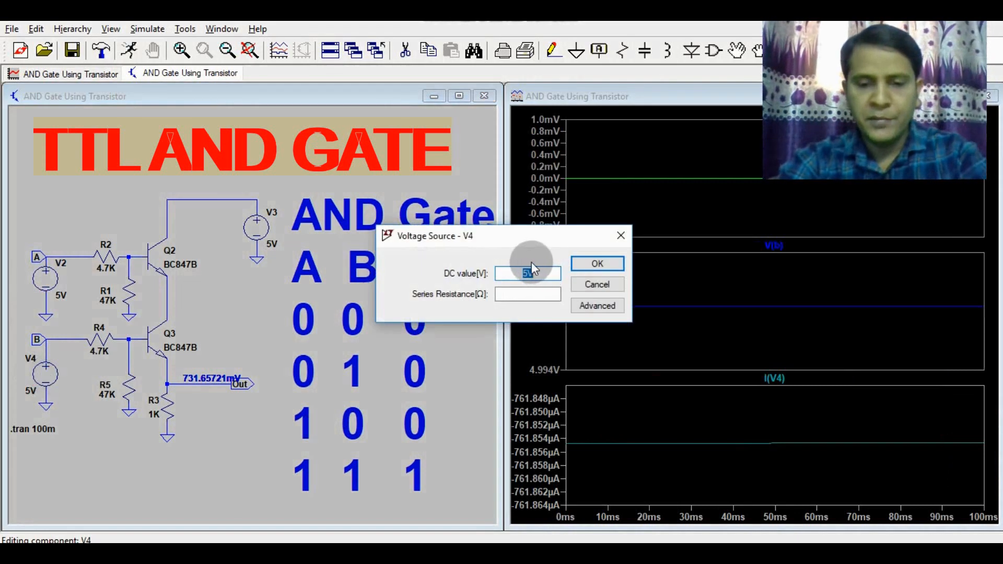
{"action": "left_click", "coordinate": [595, 263]}
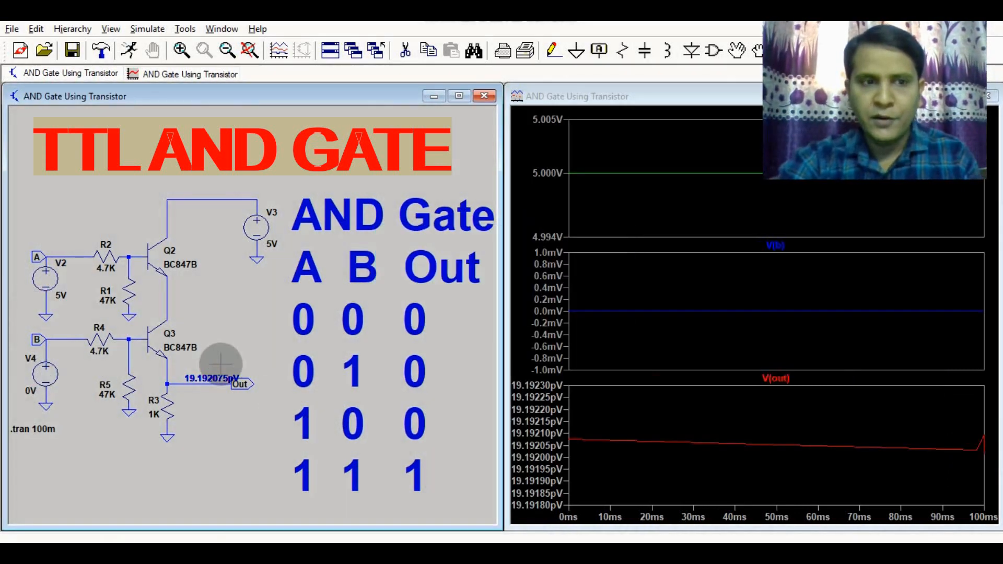
Step: Set input B's source V4 to 5 V, bringing the output to about 3.73 V
{"action": "double_click", "coordinate": [46, 373]}
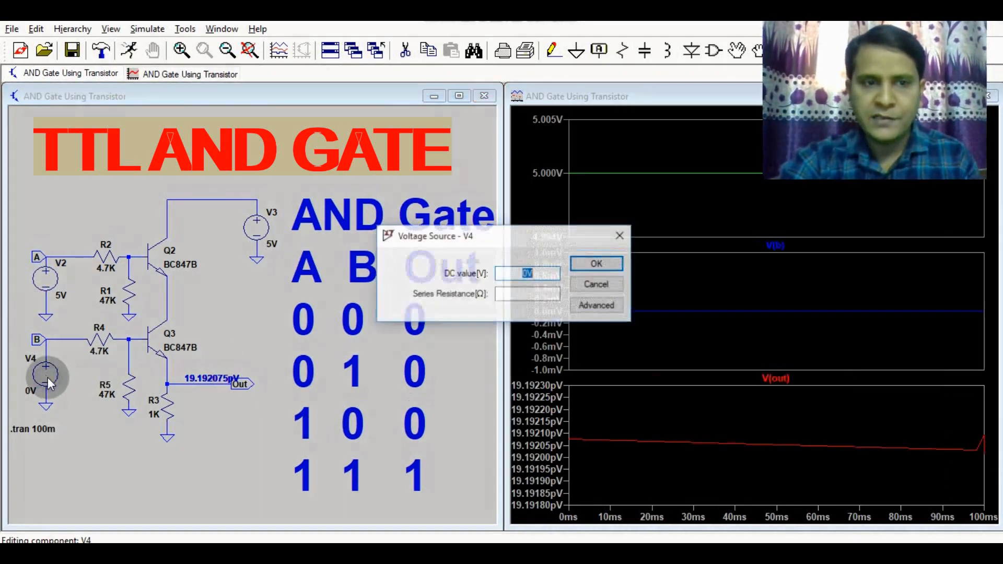
{"action": "type", "text": "5"}
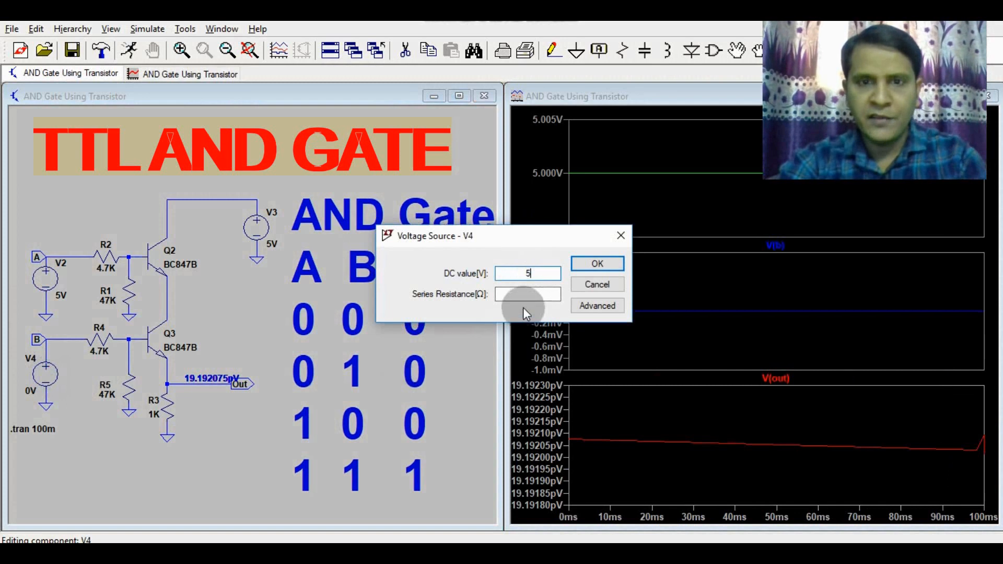
{"action": "left_click", "coordinate": [595, 263]}
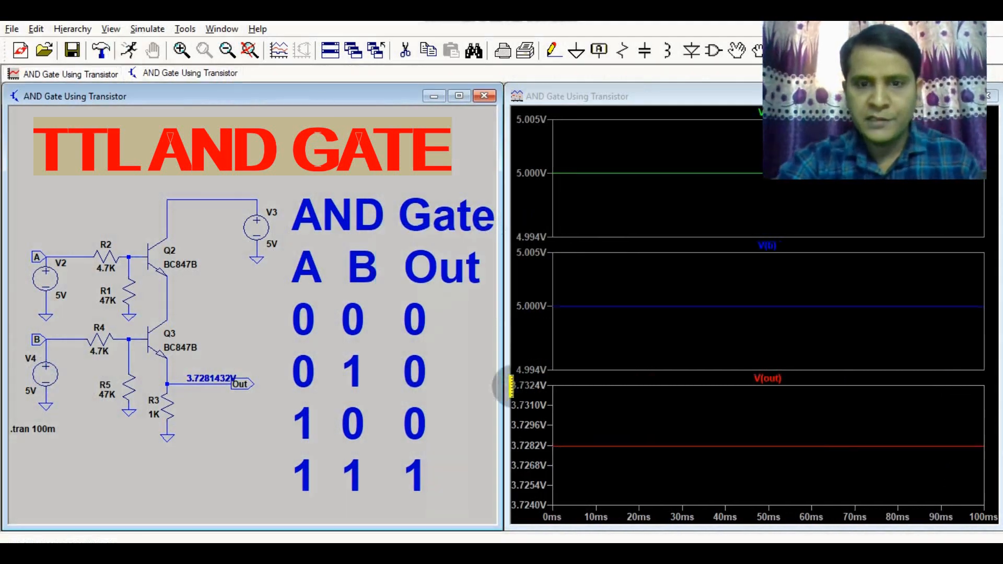
{"action": "mouse_move", "coordinate": [606, 457]}
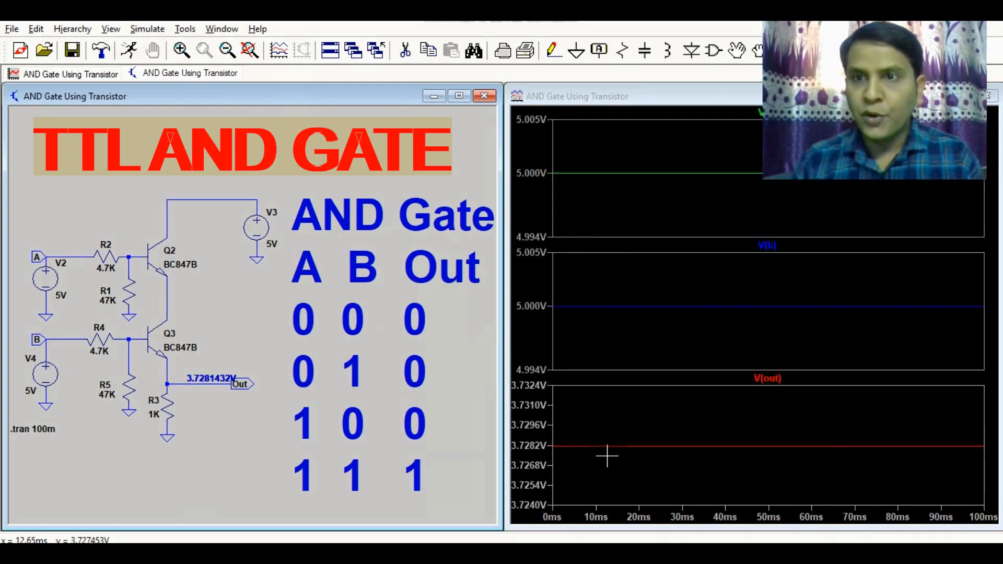